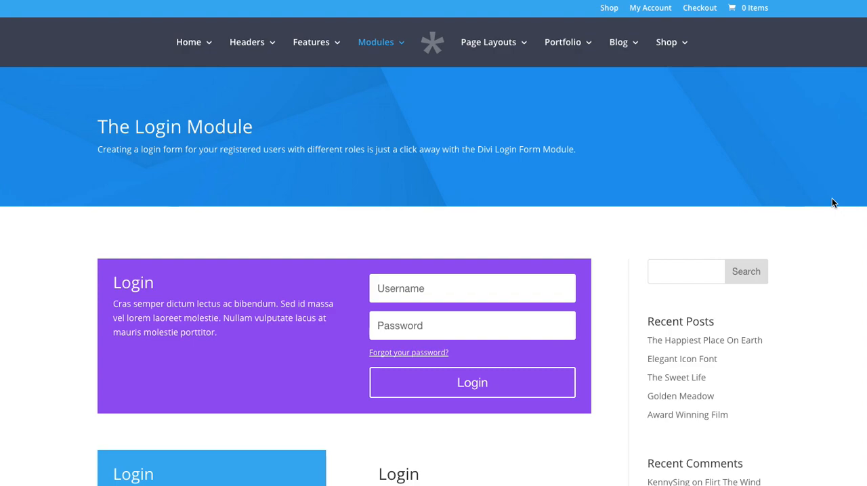
mouse_move(699, 216)
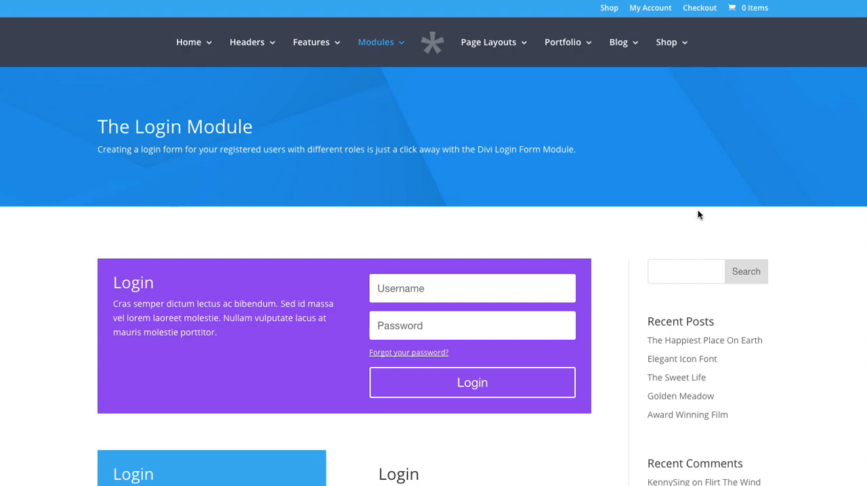
mouse_move(564, 230)
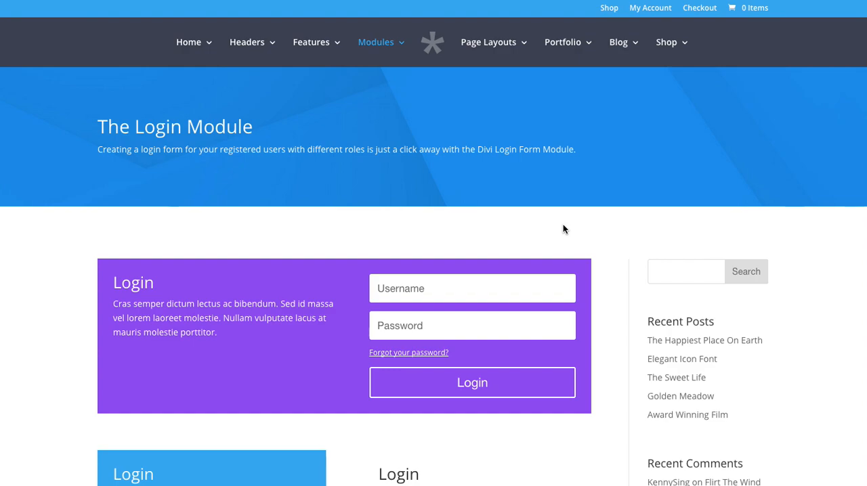
mouse_move(664, 225)
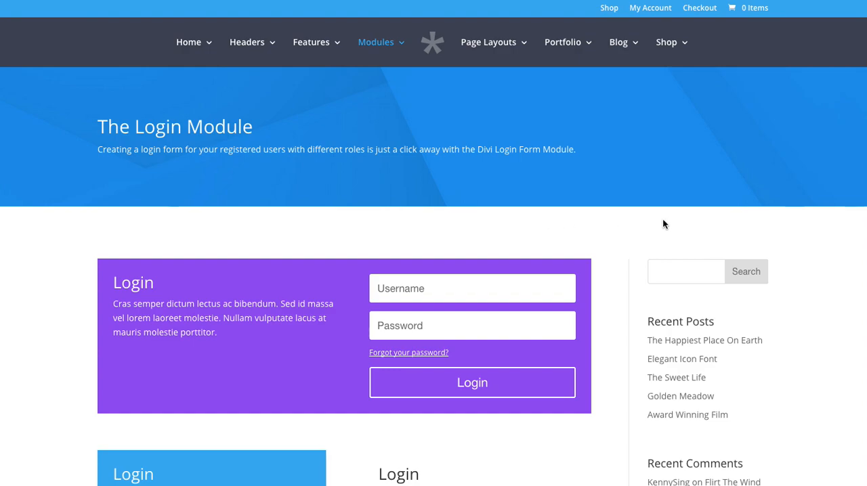
mouse_move(599, 233)
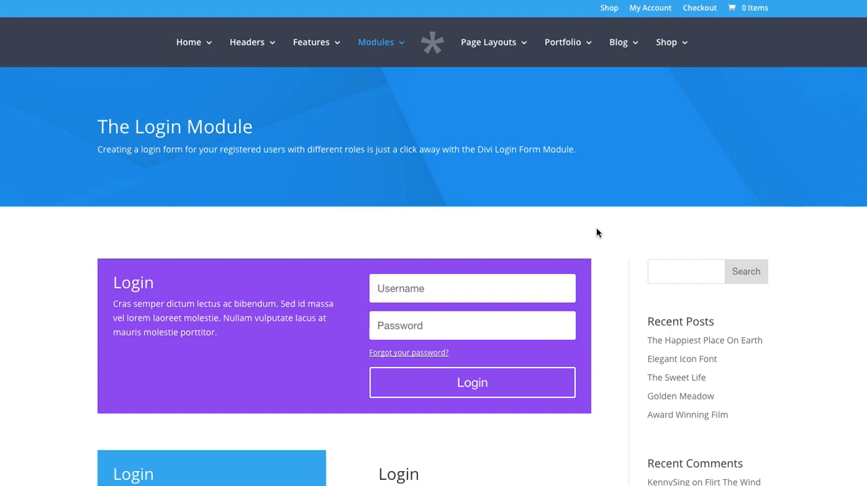
mouse_move(108, 274)
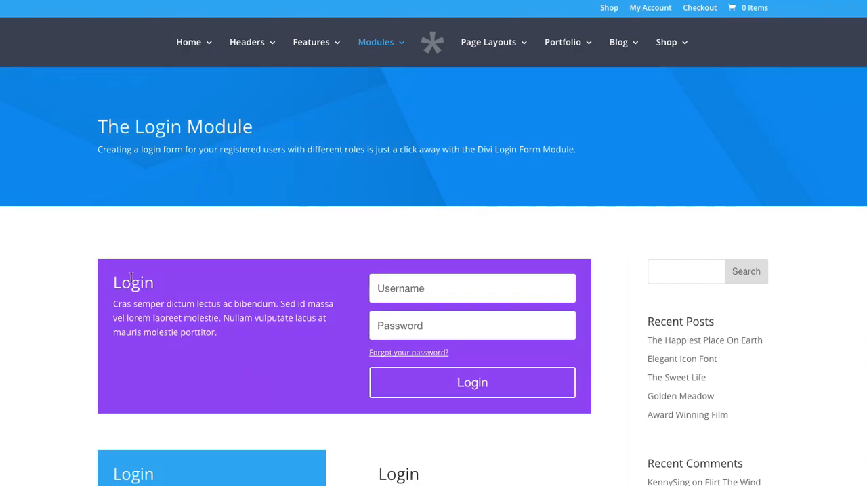
- Browse the Divi demo site's Page With Right Sidebar on the front end
left_click(472, 288)
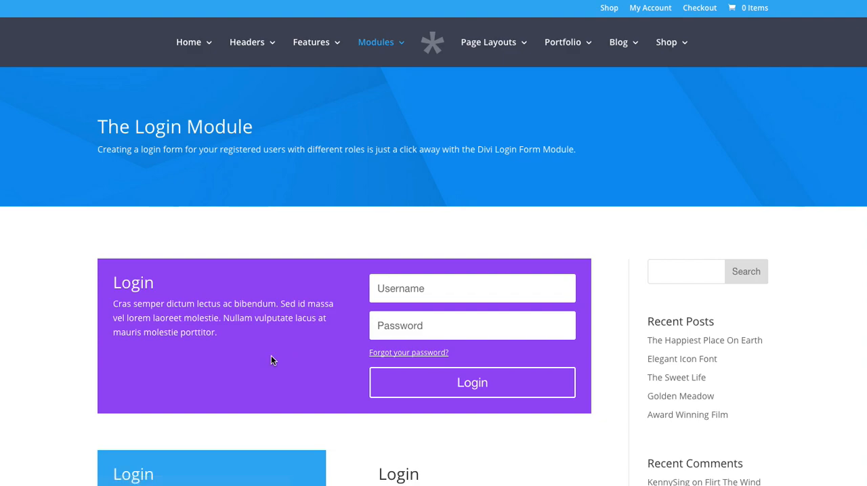
scroll("down", 3)
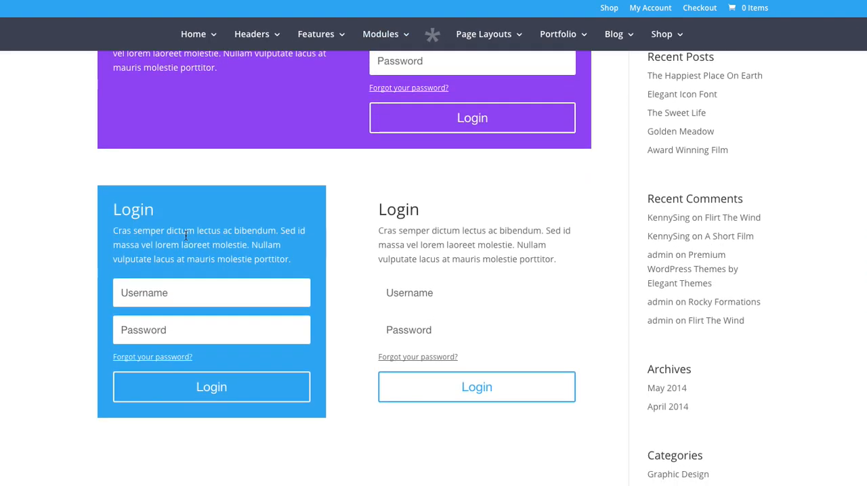
scroll("down", 3)
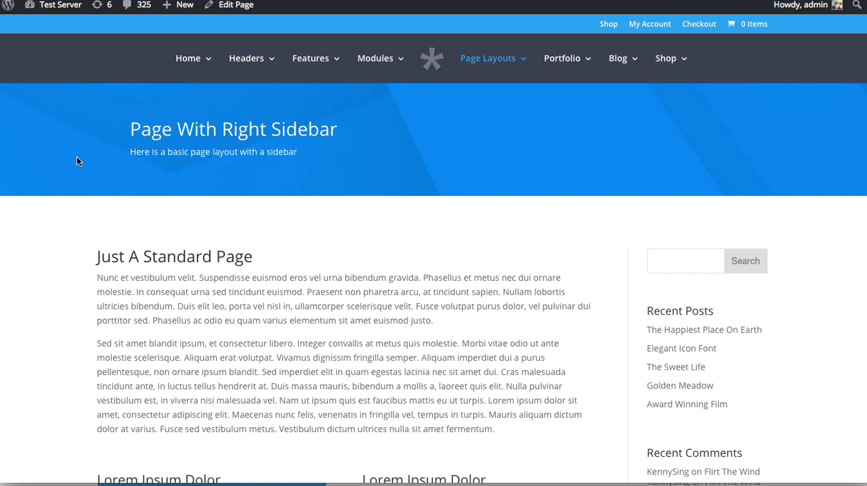
scroll("down", 3)
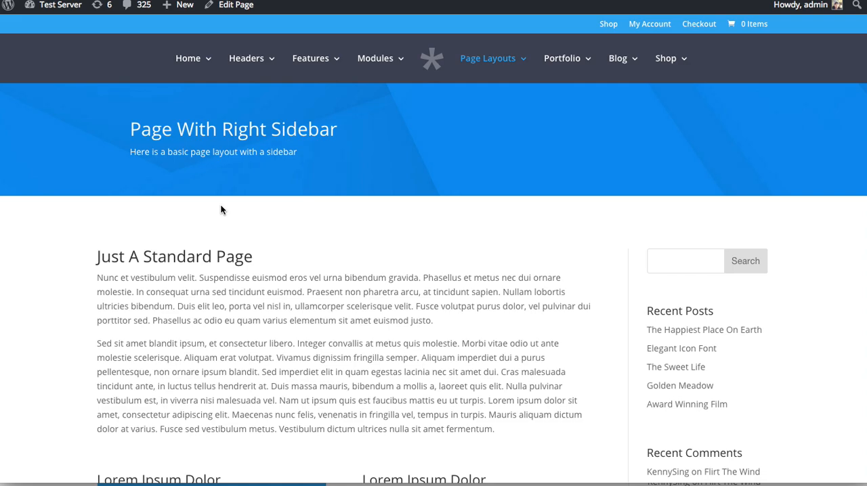
mouse_move(664, 251)
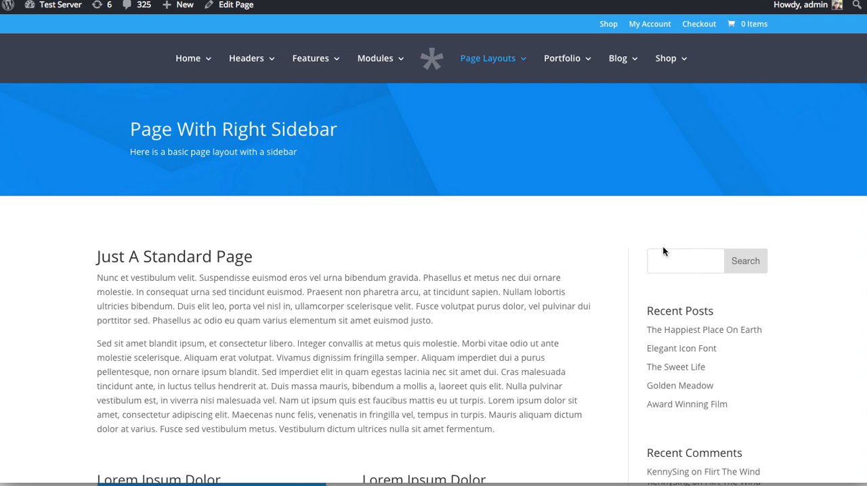
mouse_move(678, 246)
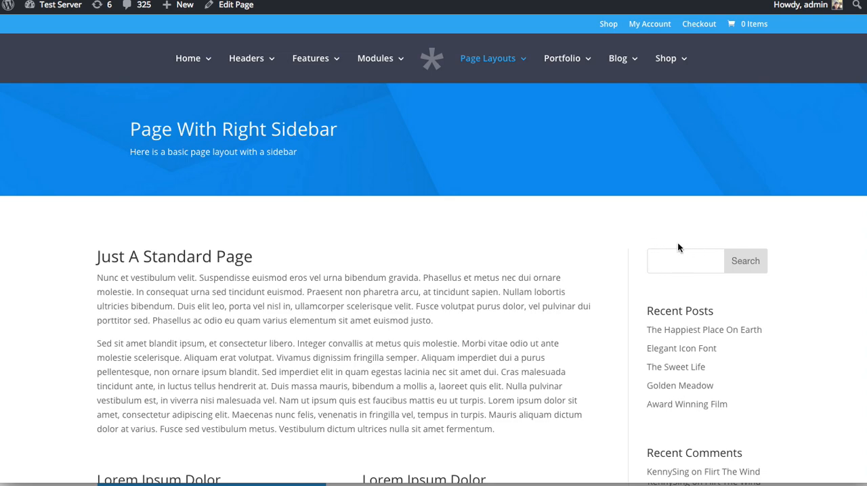
mouse_move(236, 6)
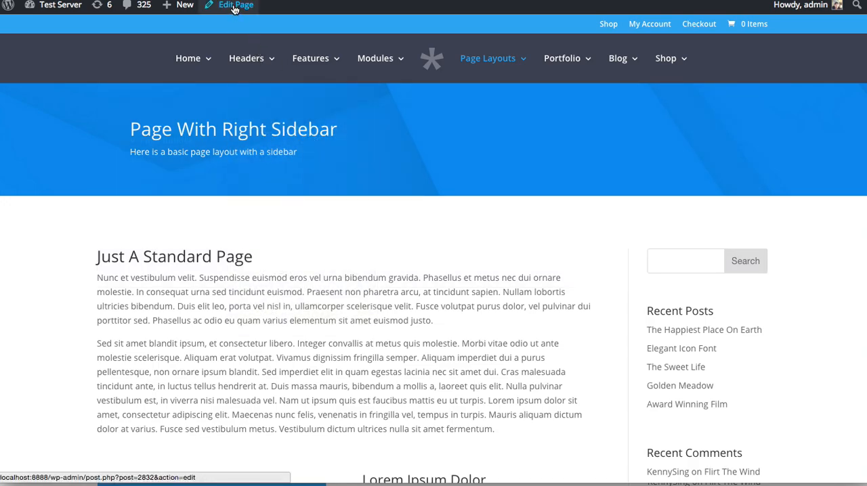
- Edit the page and load its Divi Builder layout with header, text and sidebar modules
left_click(236, 5)
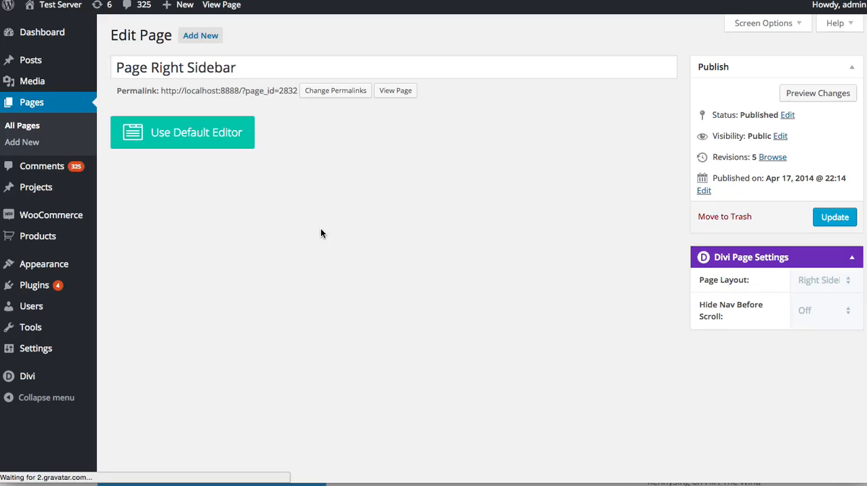
left_click(181, 133)
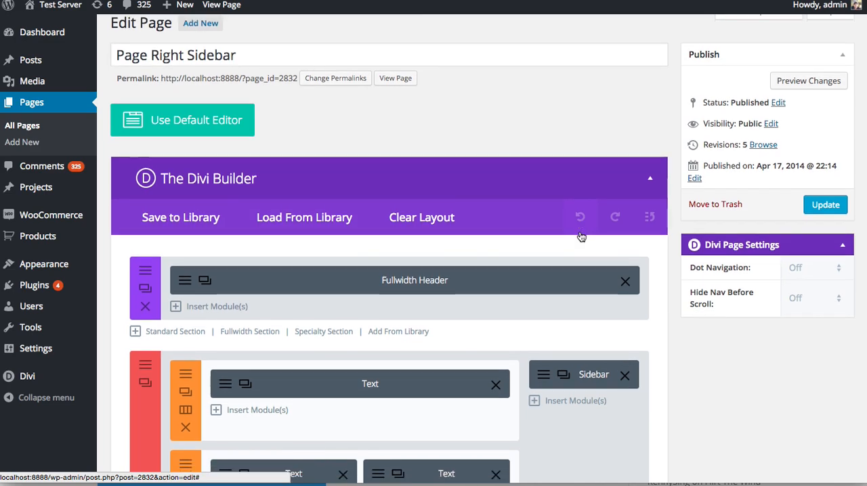
scroll("down", 3)
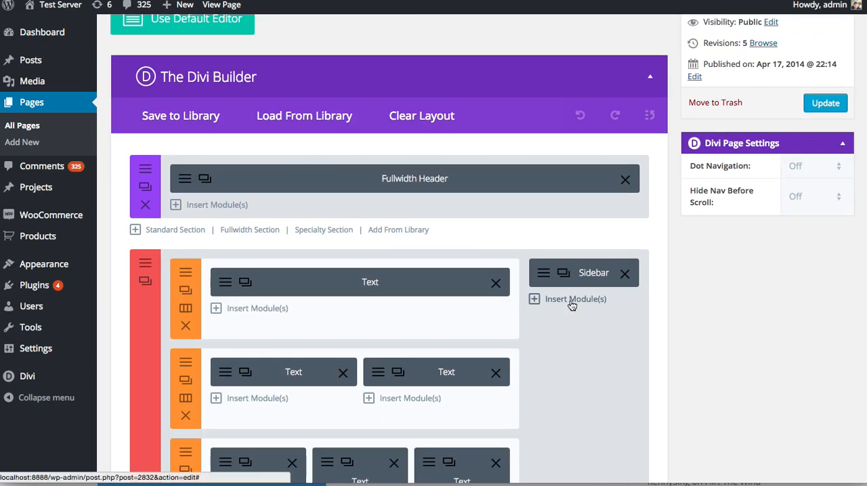
- Bring up the Insert Module dialog for the right sidebar column
left_click(574, 299)
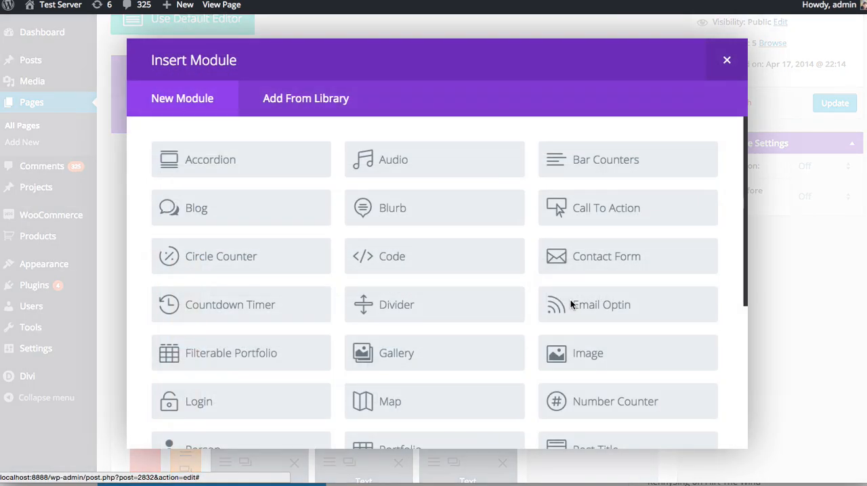
mouse_move(675, 296)
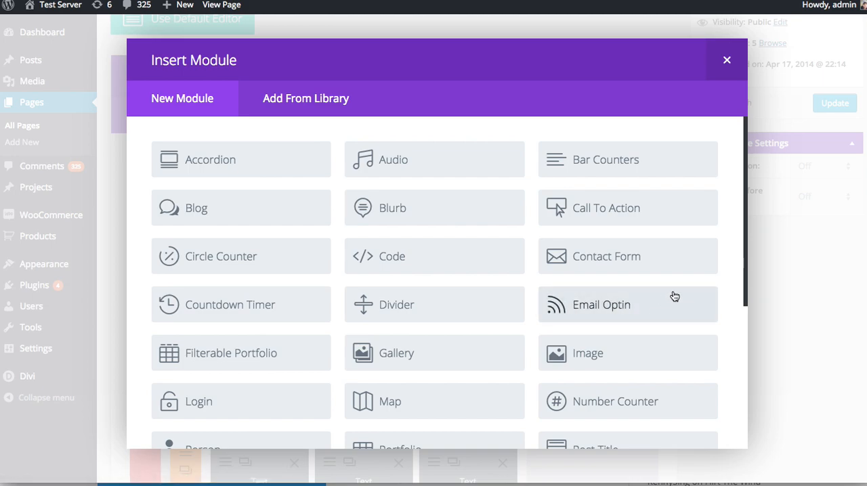
scroll("down", 3)
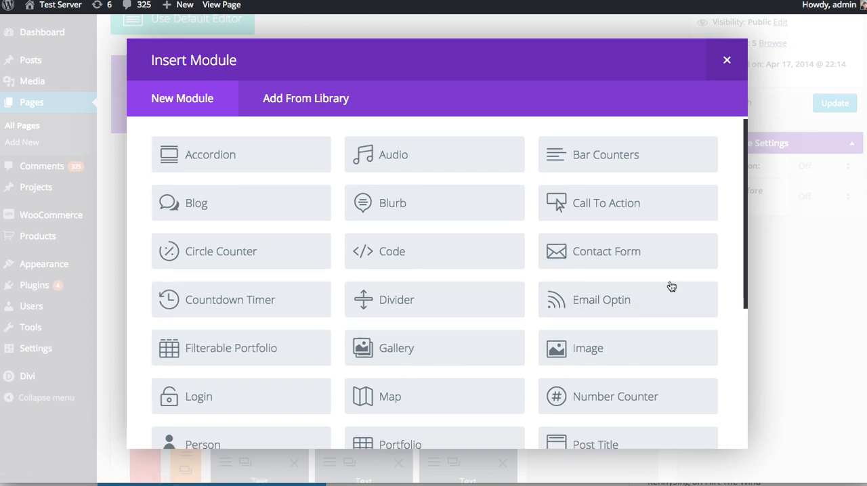
mouse_move(241, 396)
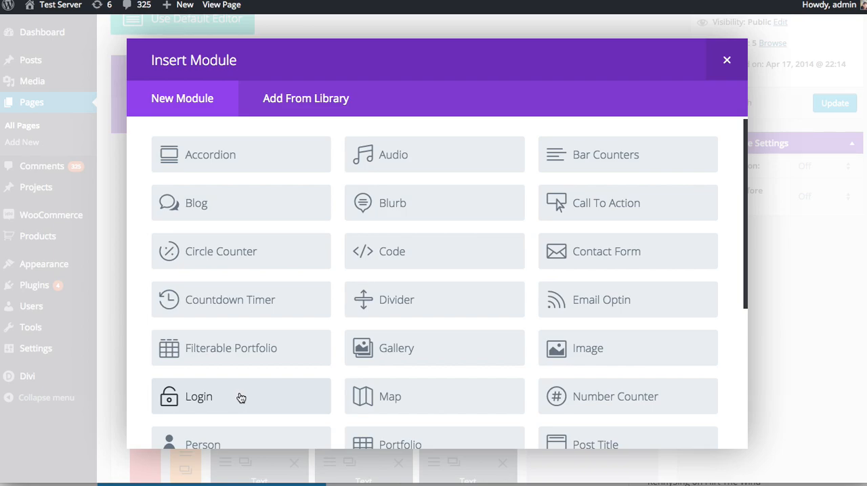
- Insert a Login module and go to its Advanced Design Settings
left_click(198, 396)
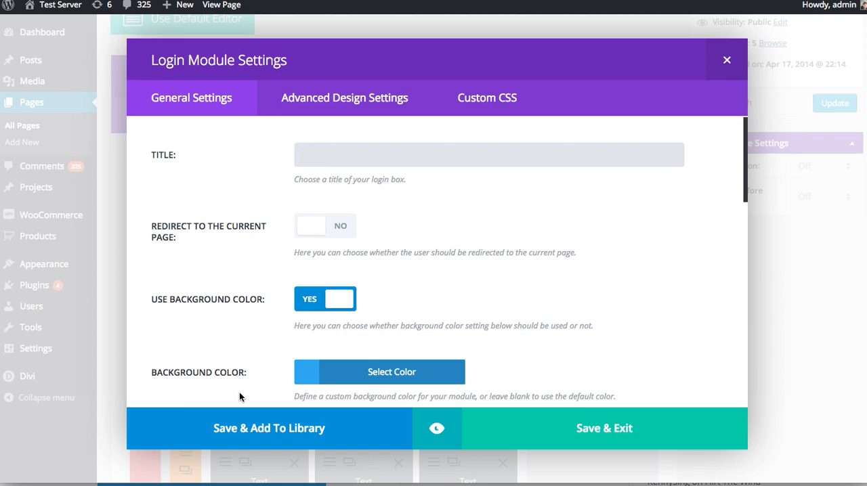
mouse_move(190, 206)
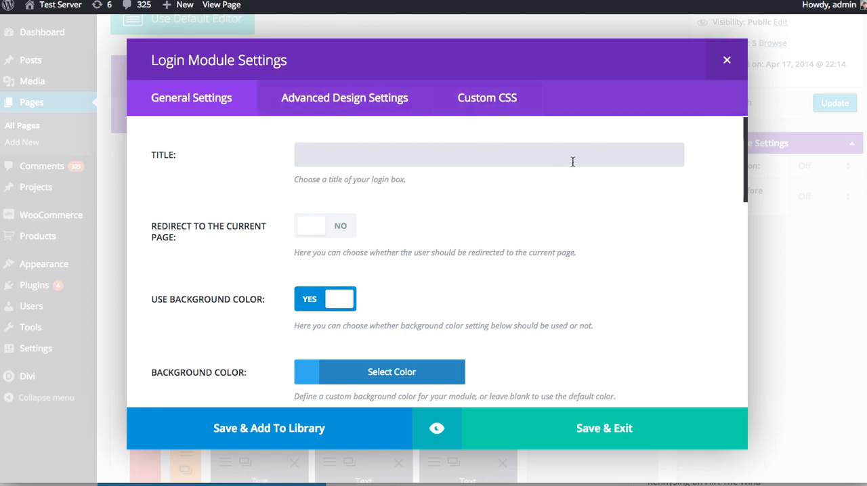
left_click(344, 97)
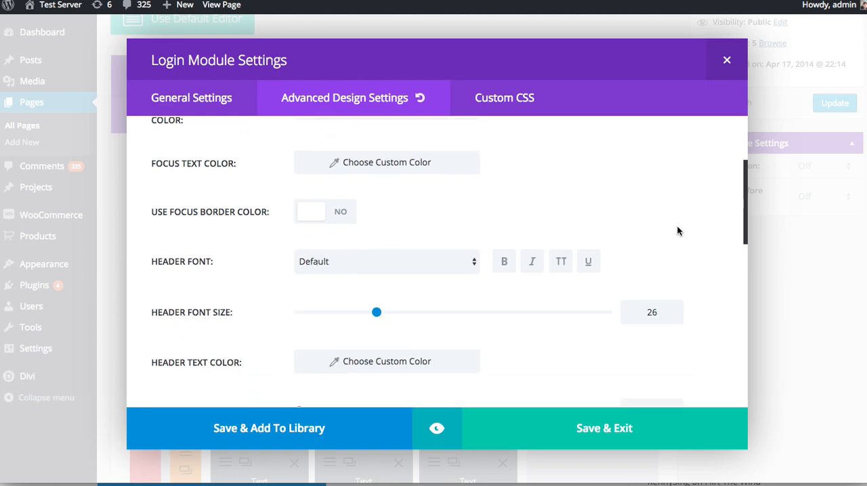
scroll("down", 3)
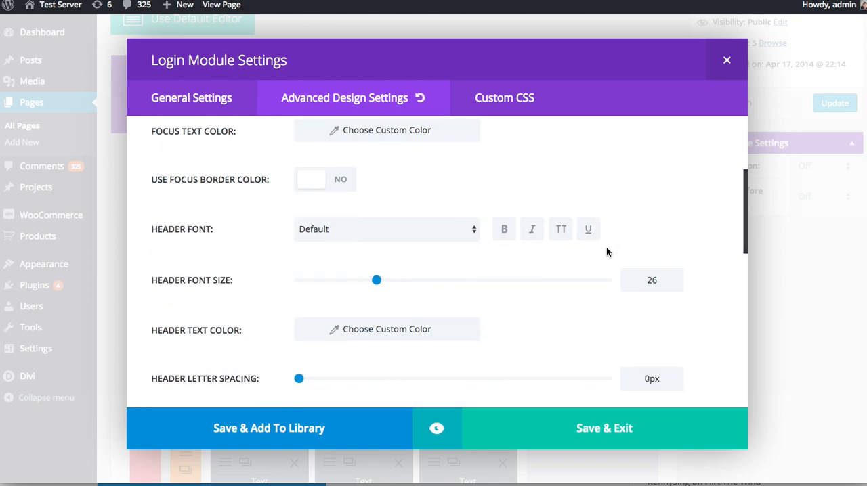
scroll("down", 3)
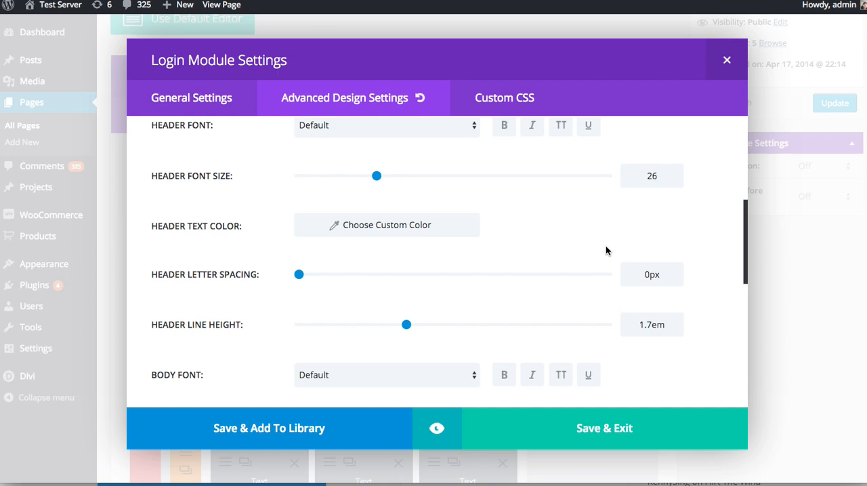
scroll("down", 3)
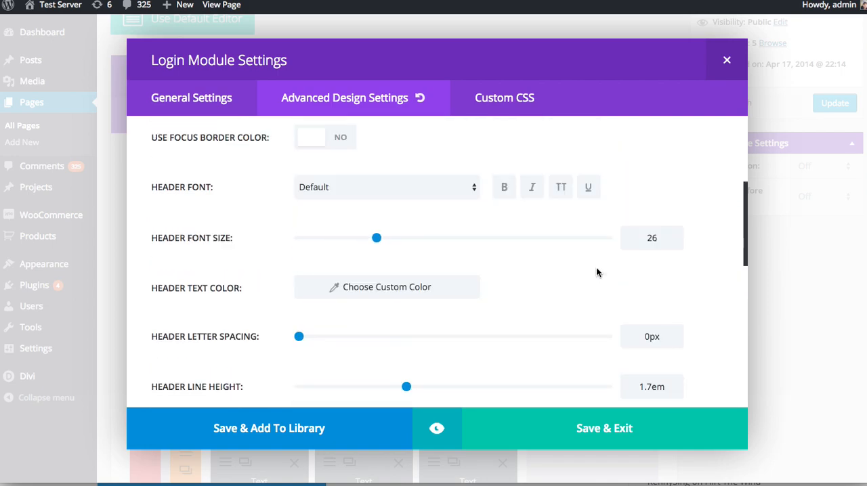
left_click(191, 98)
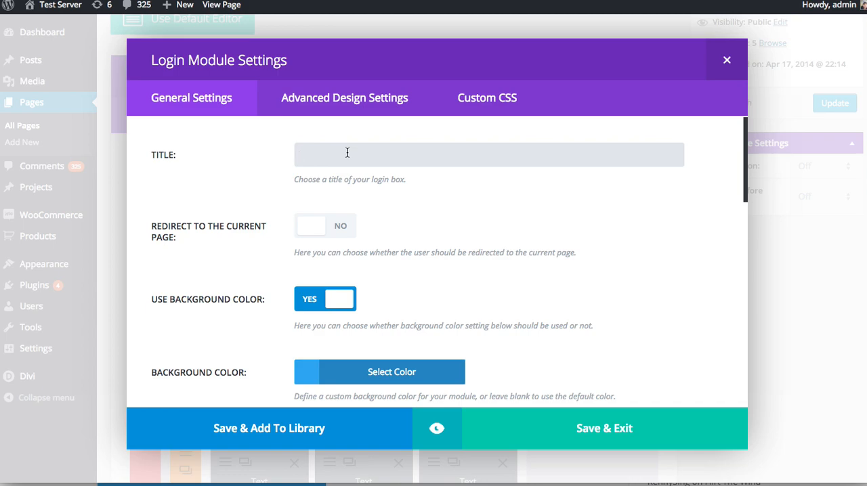
- Title the Login module 'Login Here' in its general settings
type("Login")
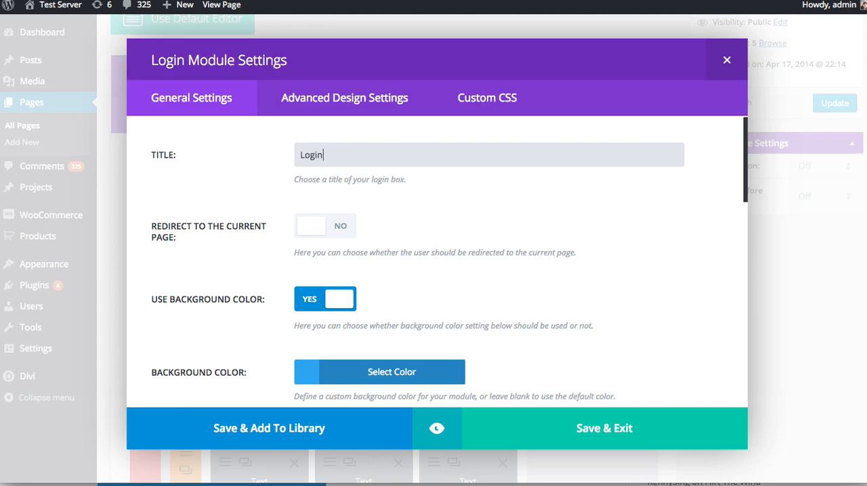
type("Here")
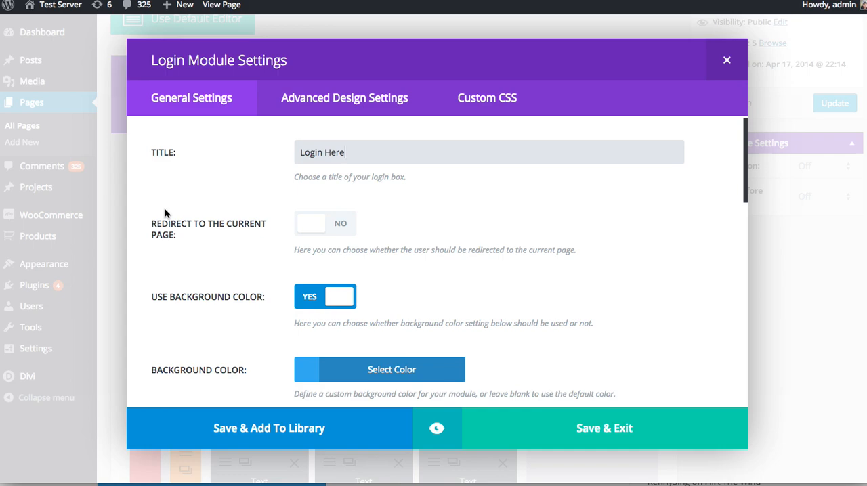
- Set the Login module's background color to green in the color picker
scroll("down", 3)
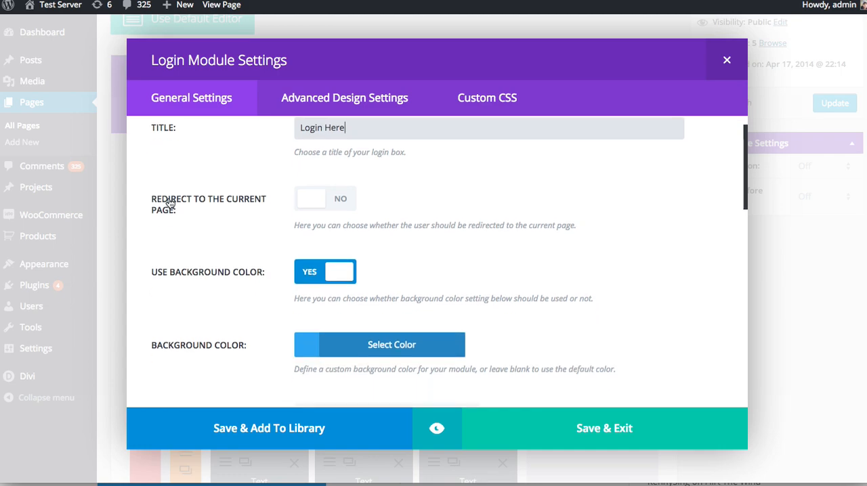
scroll("down", 3)
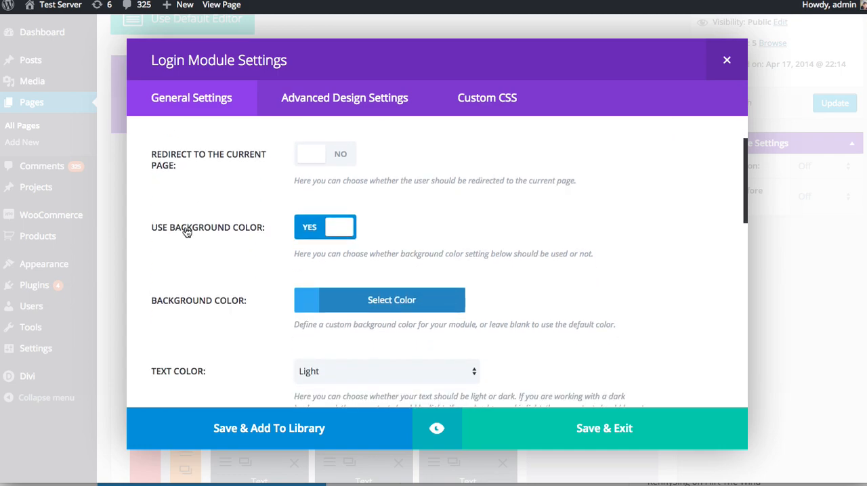
scroll("down", 3)
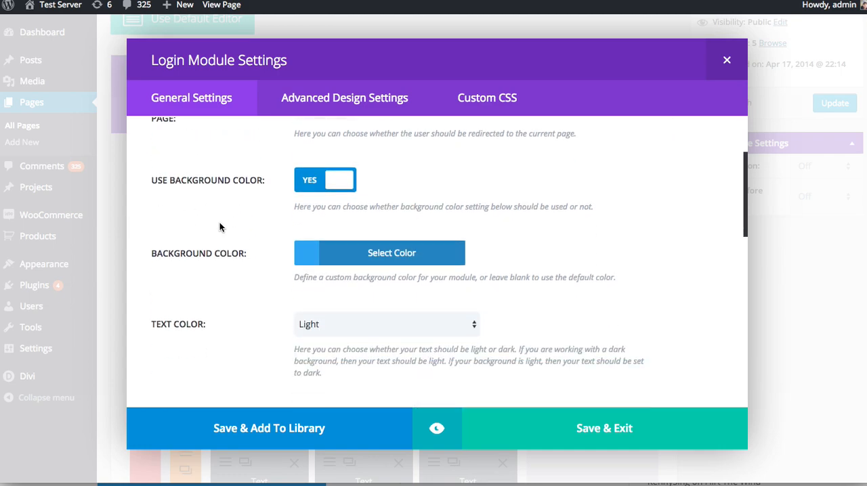
left_click(391, 252)
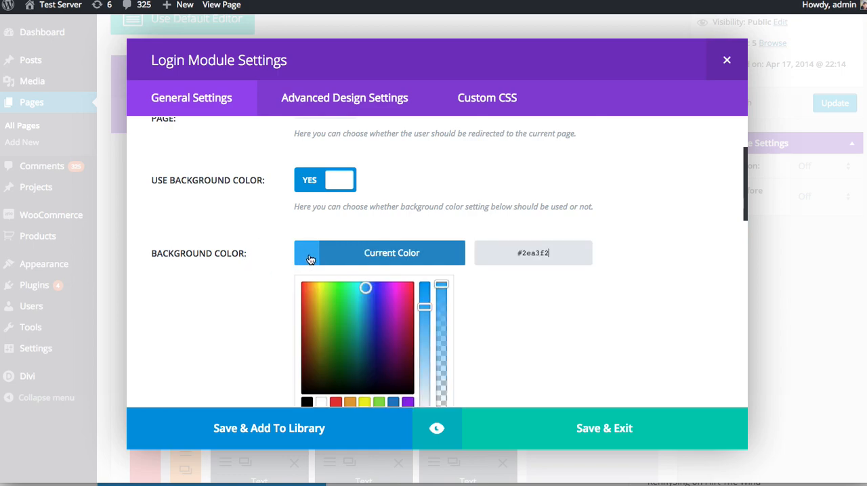
left_click(332, 301)
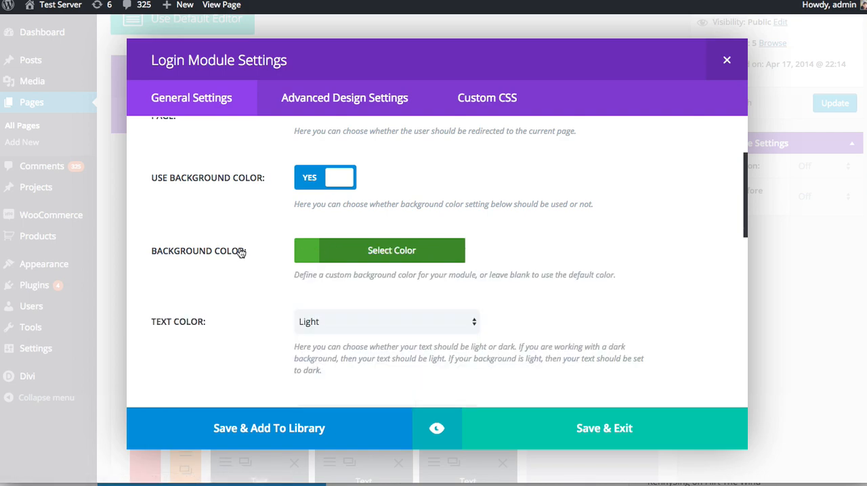
scroll("down", 3)
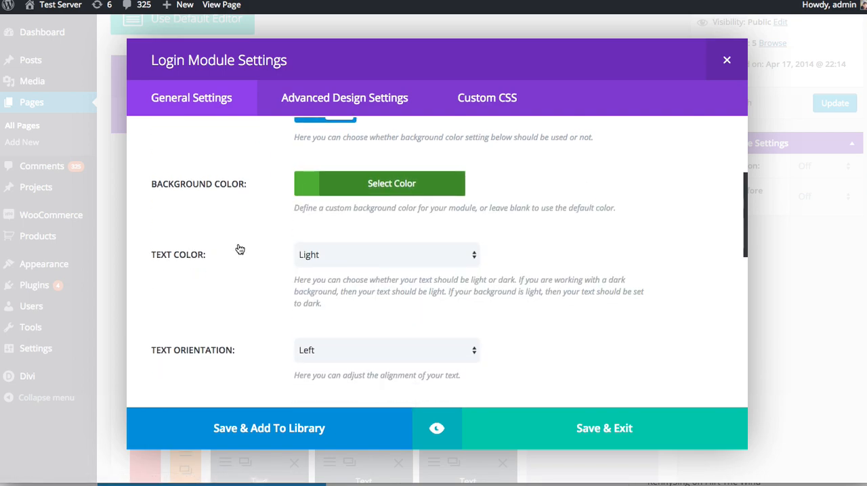
mouse_move(295, 214)
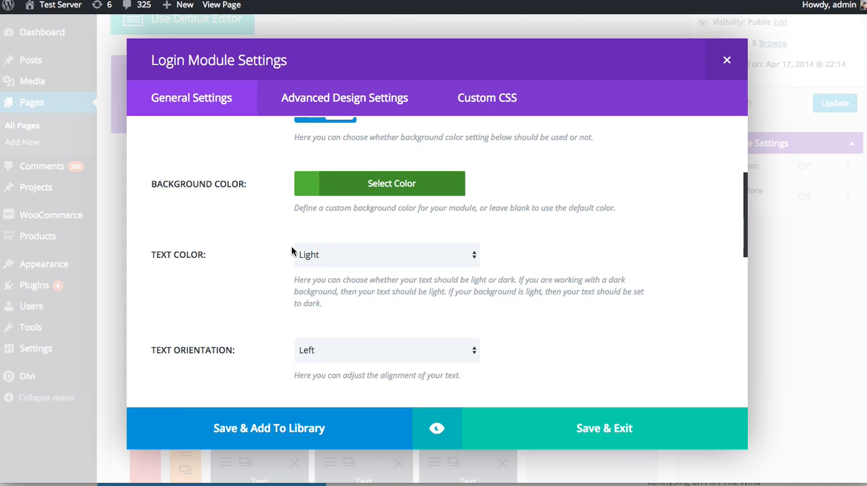
mouse_move(317, 263)
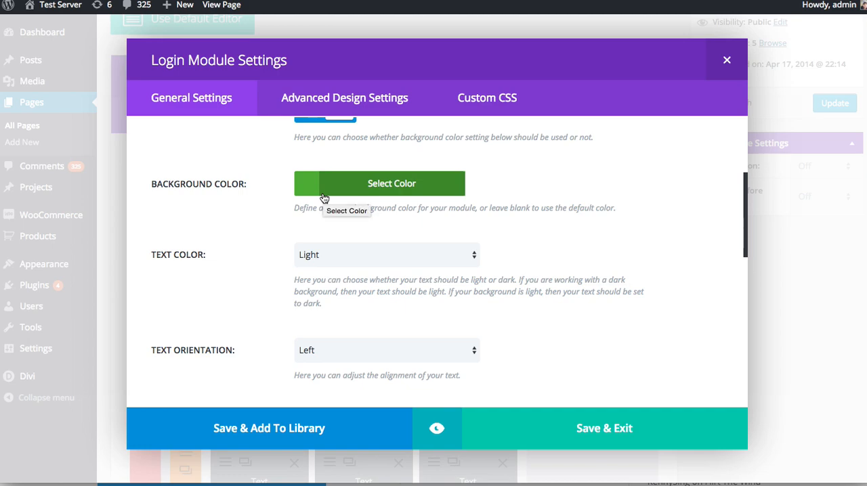
- Keep the module's text color Light and its text orientation Left
left_click(386, 254)
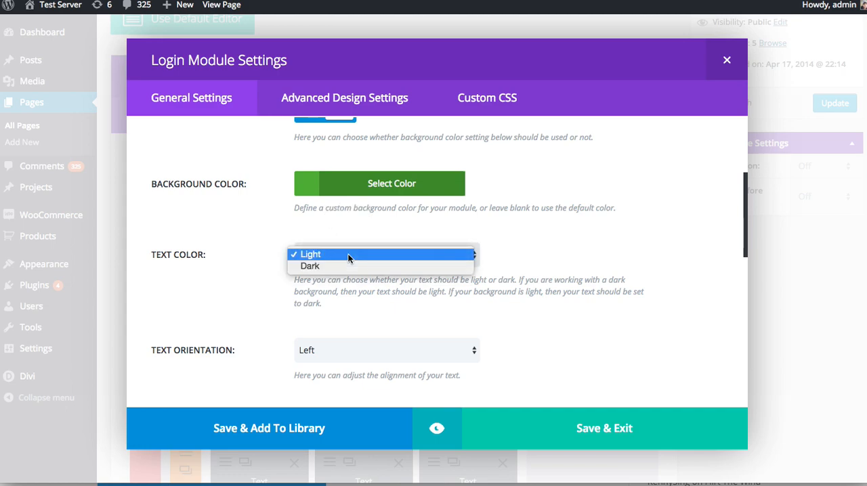
left_click(308, 254)
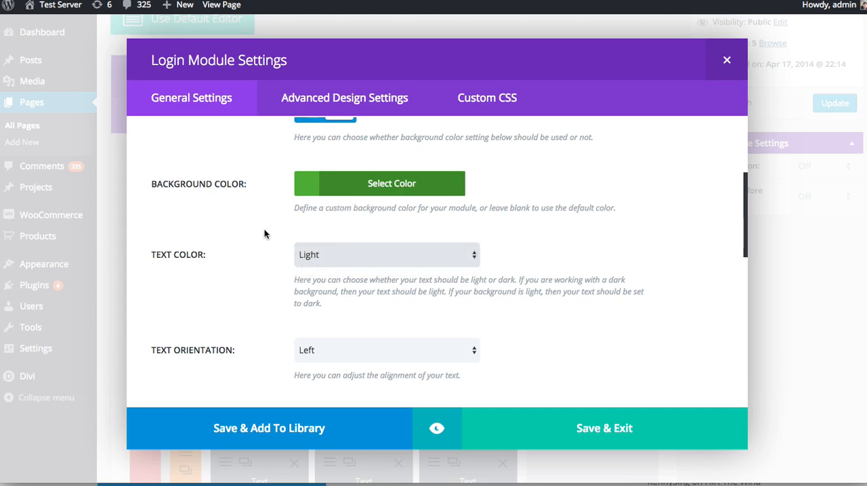
scroll("down", 3)
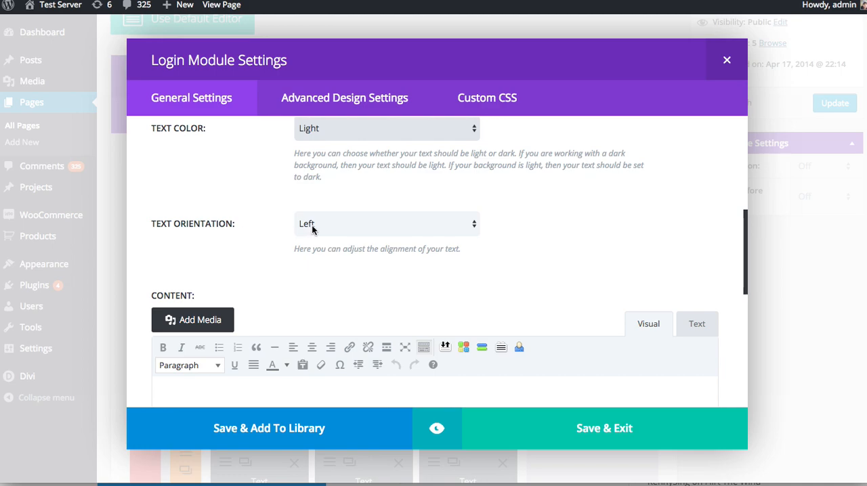
left_click(386, 225)
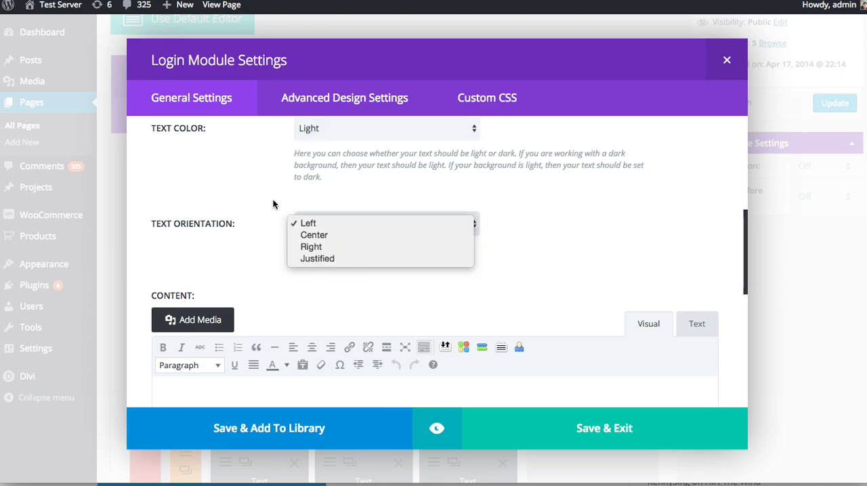
left_click(315, 235)
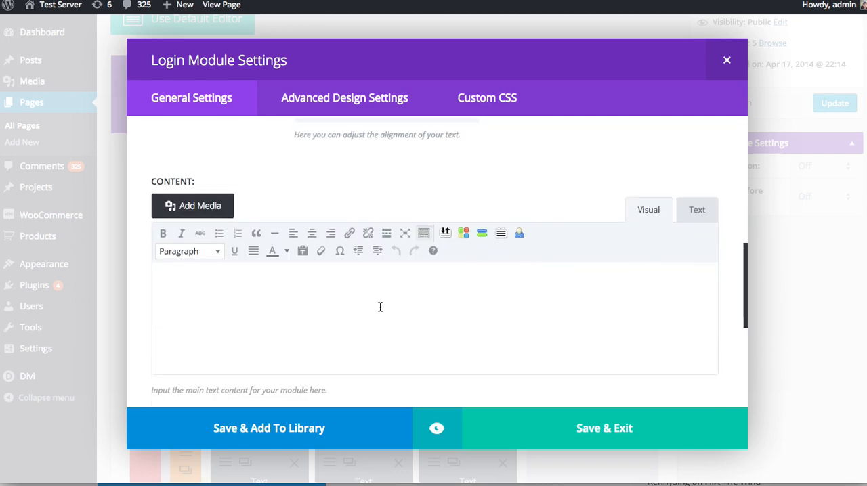
- Enter 'Pellentesque habitant morbi tristique senectus et netus et malesuada' as the module's content
type("Pellentesque habitant morbi tristique senectus et netus et malesuada")
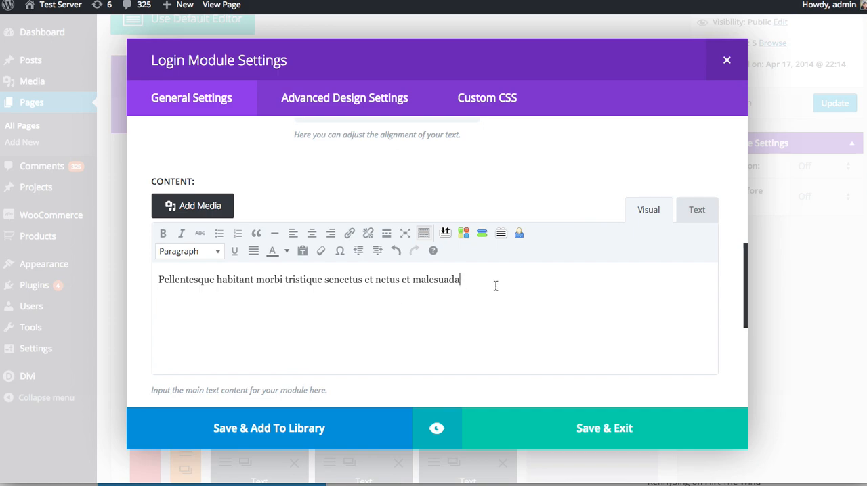
mouse_move(455, 307)
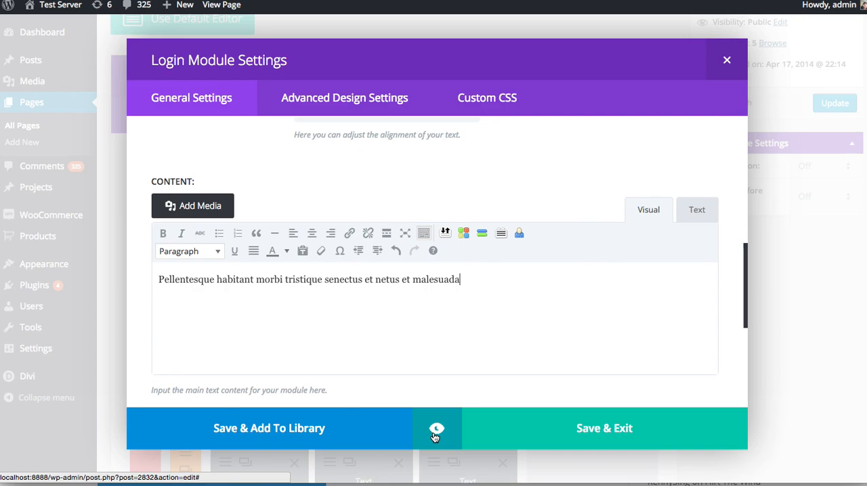
- Preview the page with the configured Login module before saving it
left_click(436, 428)
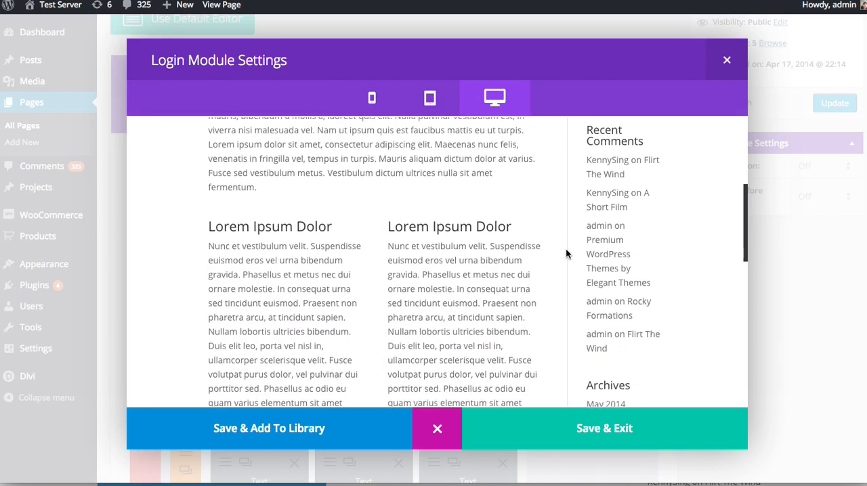
scroll("down", 3)
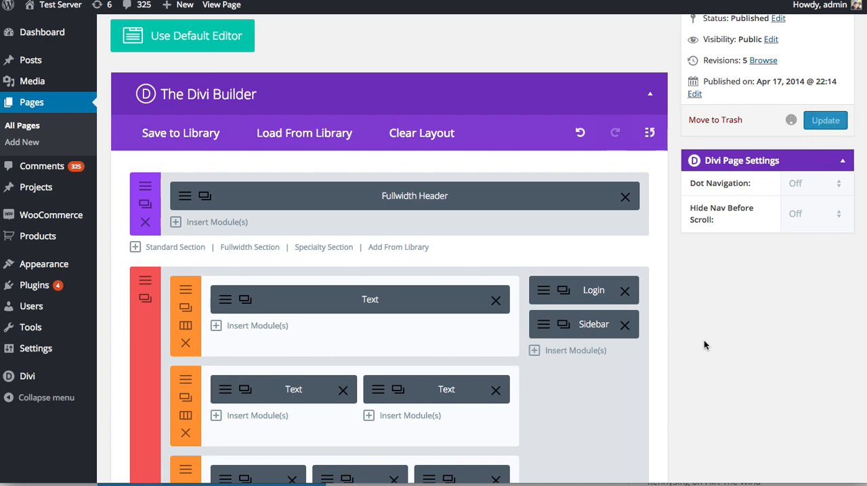
- Update the page so the green 'Login Here' module goes live
left_click(825, 119)
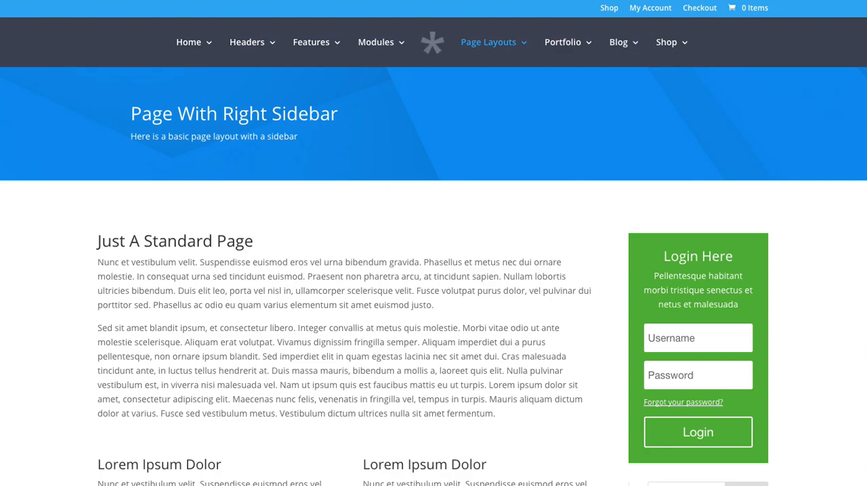
mouse_move(403, 220)
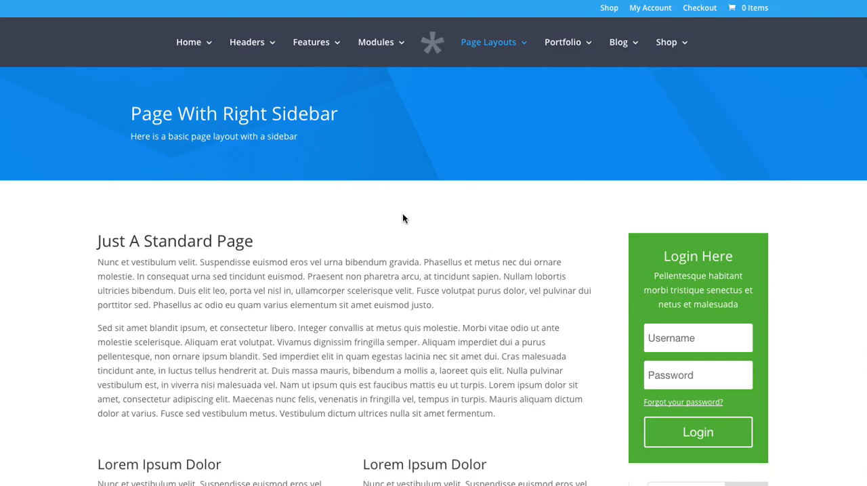
- Check the green Login Here box on the live sidebar, then return to editing the page
scroll("down", 3)
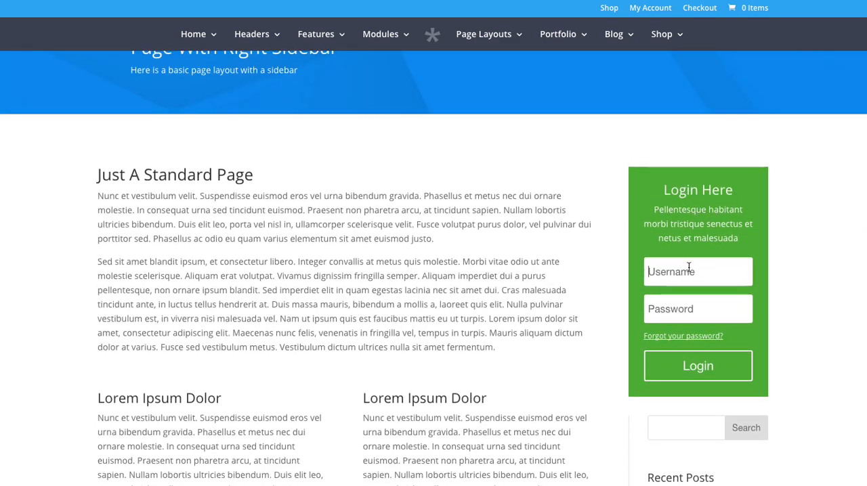
mouse_move(546, 248)
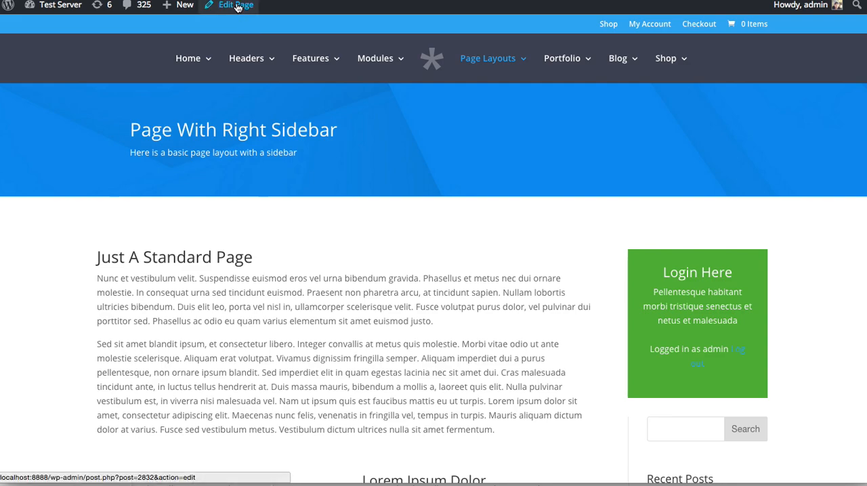
left_click(235, 5)
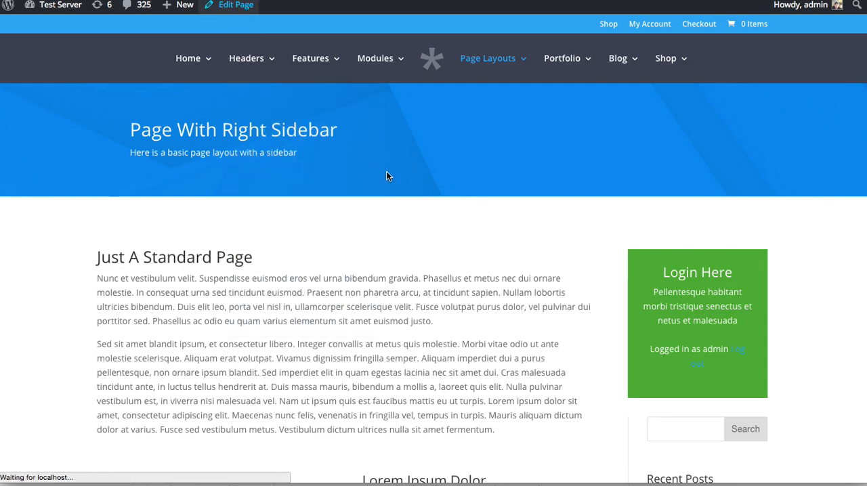
left_click(236, 5)
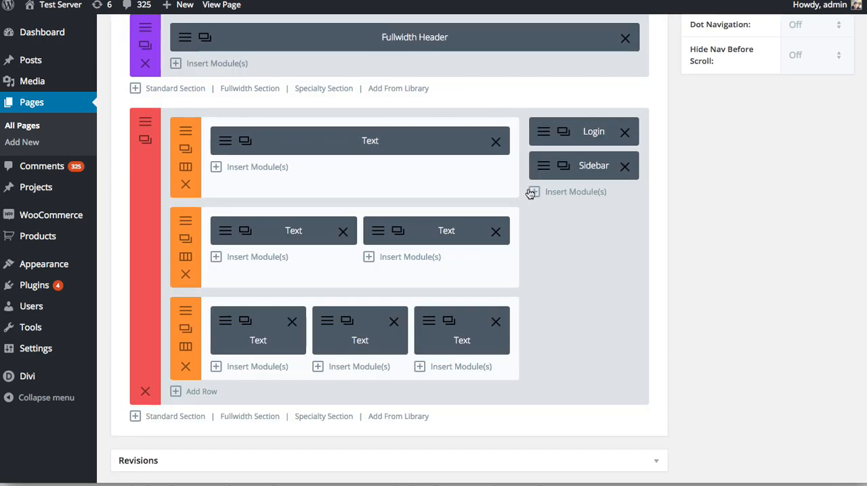
- In Advanced Design Settings, set the Login title font to Arvo, all capitals, size 28
left_click(593, 131)
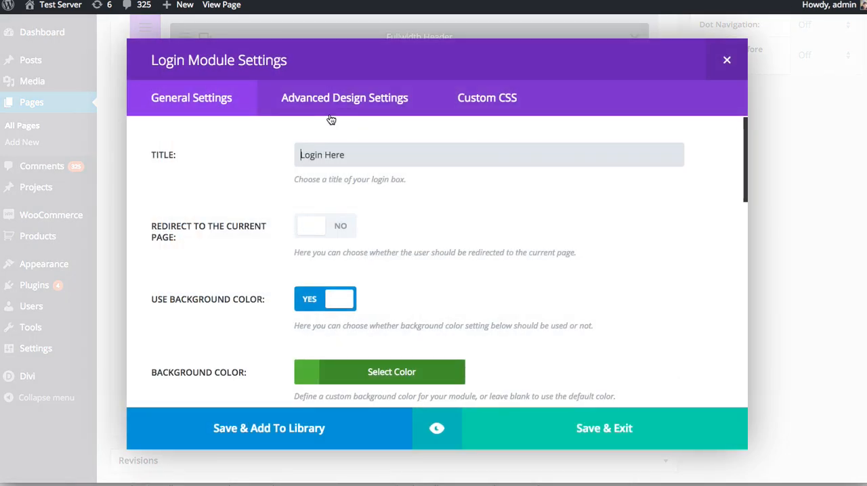
left_click(343, 98)
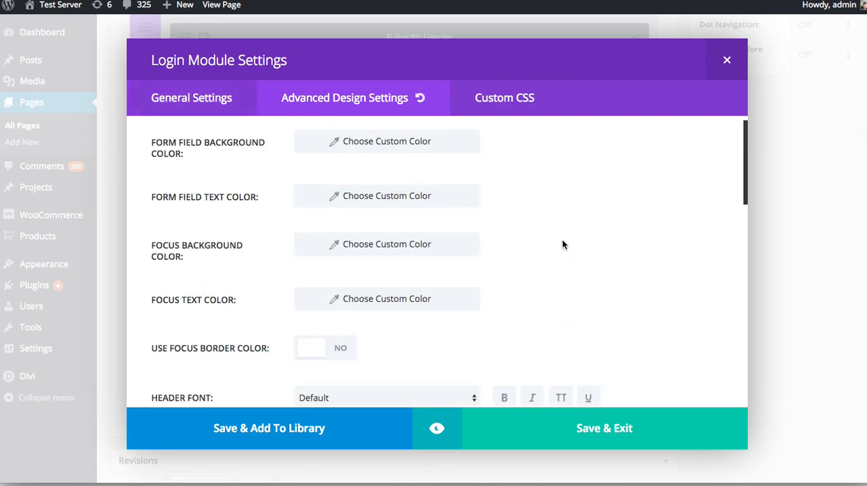
left_click(386, 253)
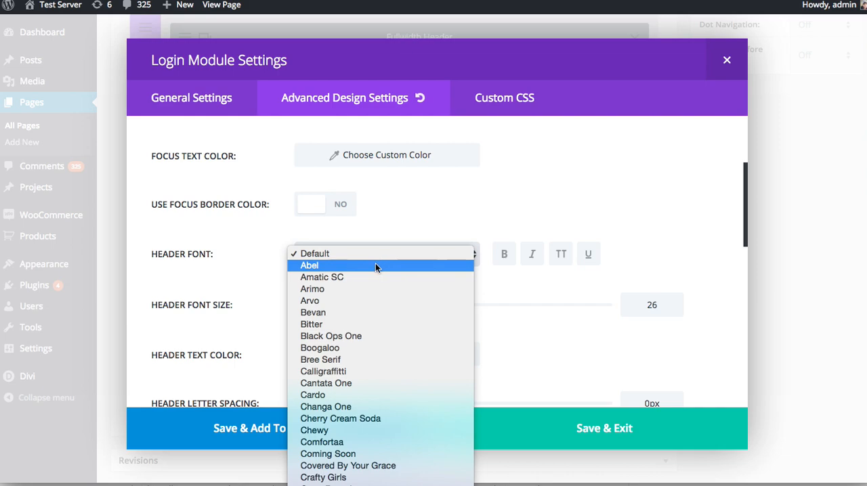
left_click(309, 301)
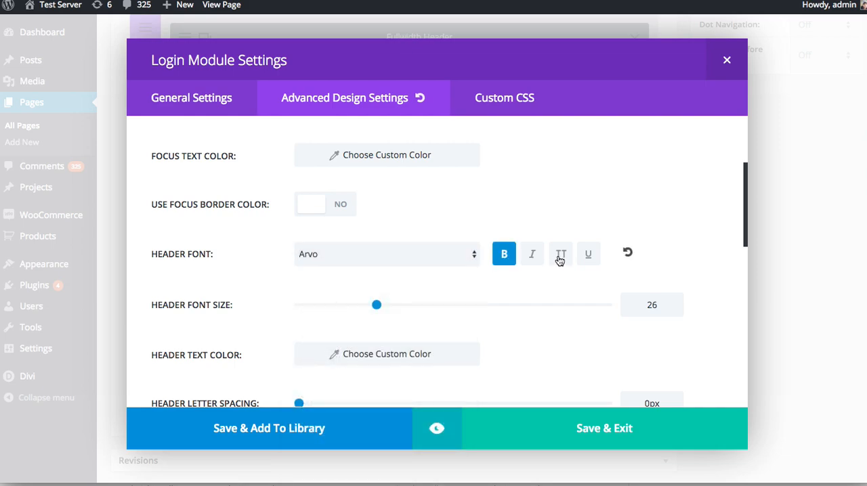
left_click(560, 253)
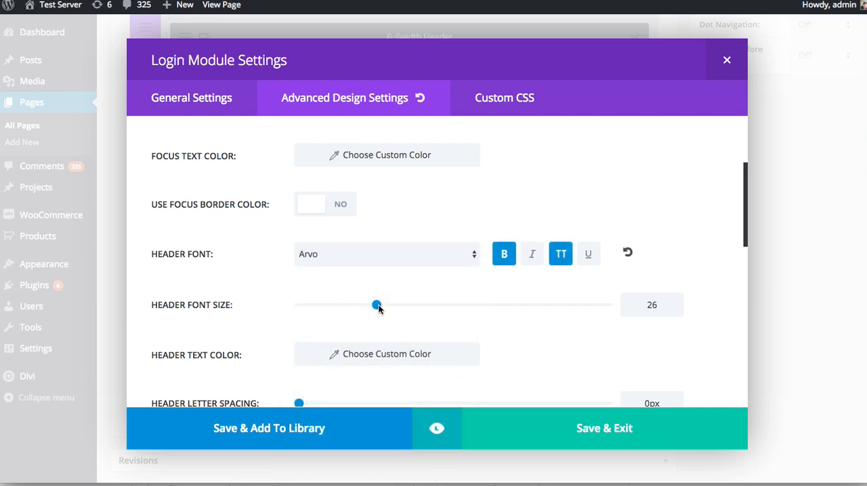
left_click_drag(376, 304, 384, 289)
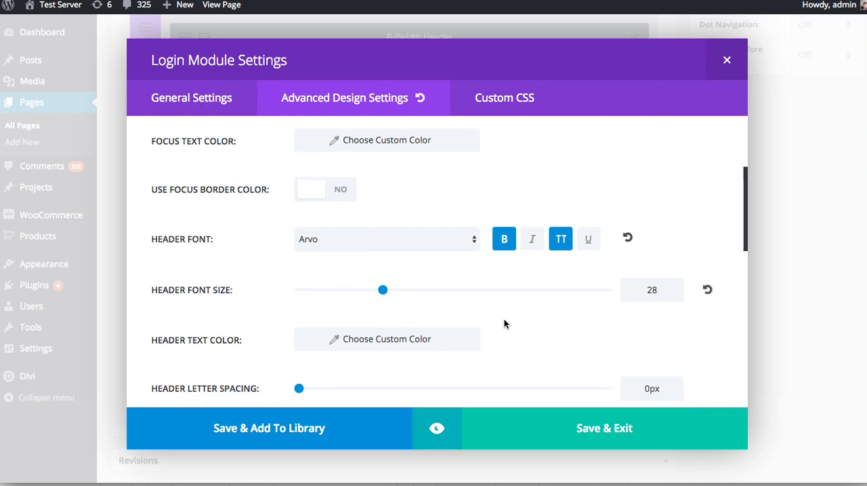
- Enable Use Custom Styles for the Login module's button
scroll("down", 3)
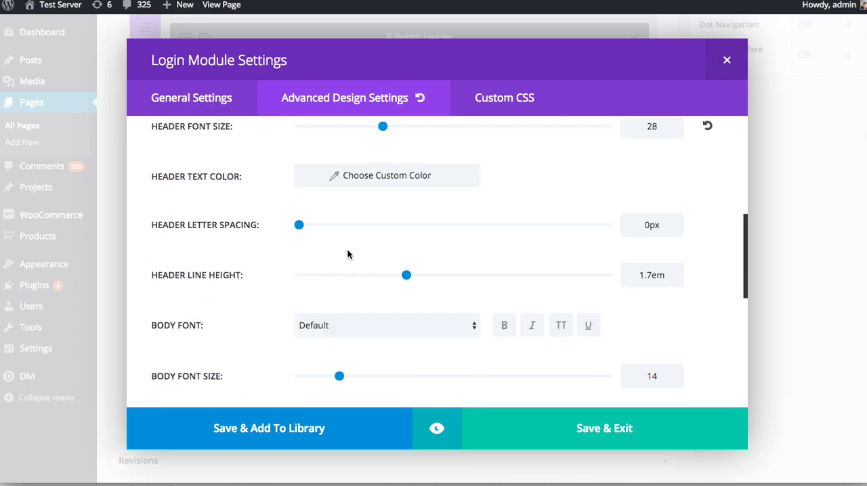
scroll("down", 3)
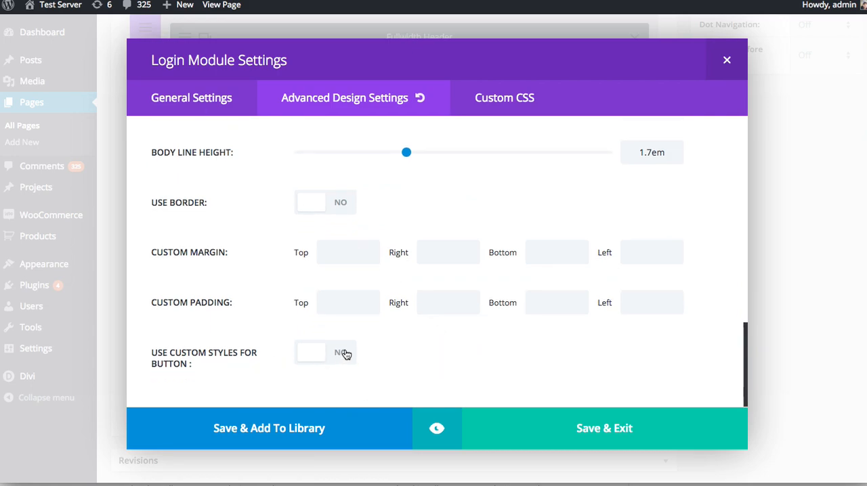
left_click(325, 352)
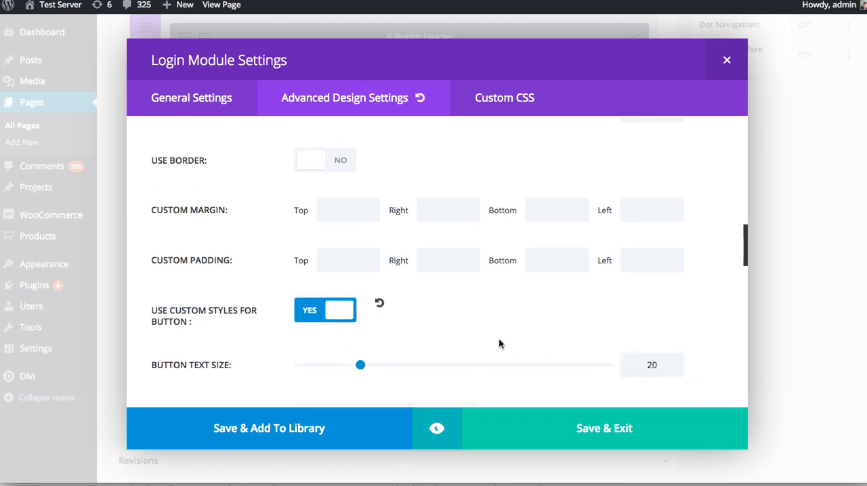
- Choose a Button Background Color for the login button
scroll("down", 3)
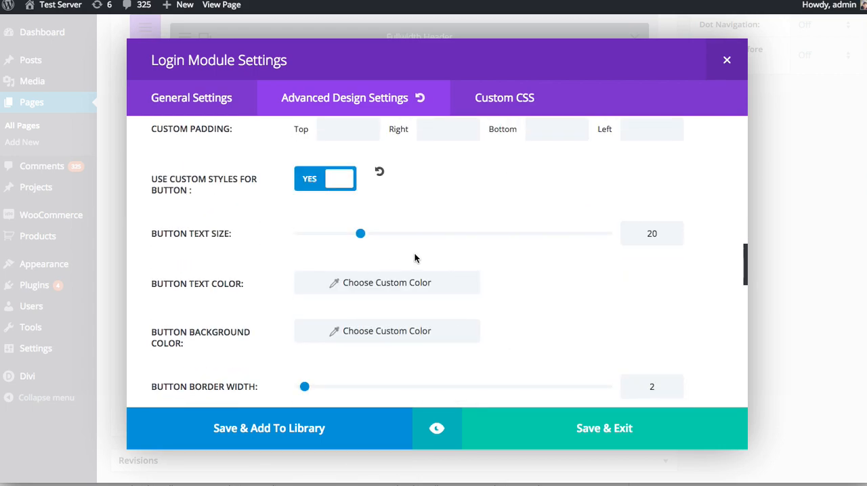
scroll("down", 3)
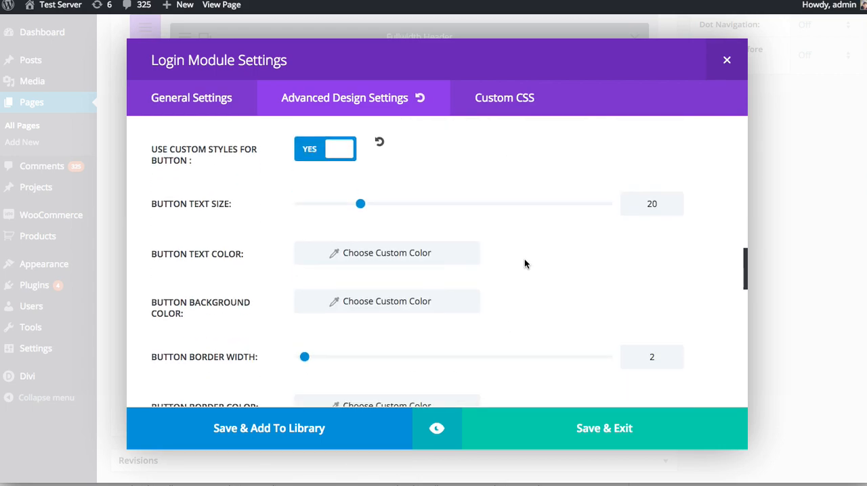
scroll("down", 3)
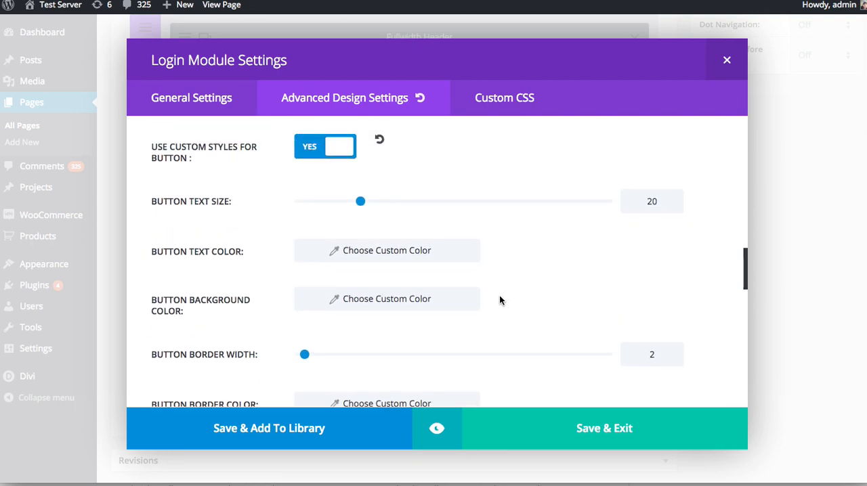
mouse_move(366, 305)
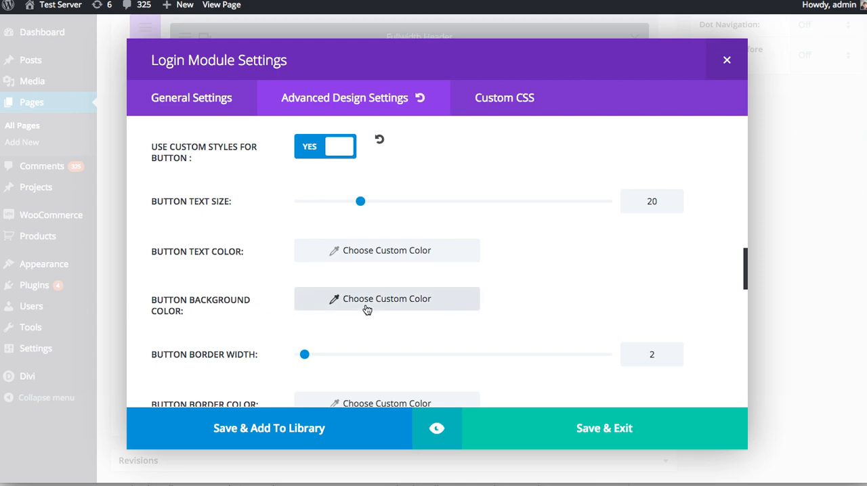
left_click(387, 299)
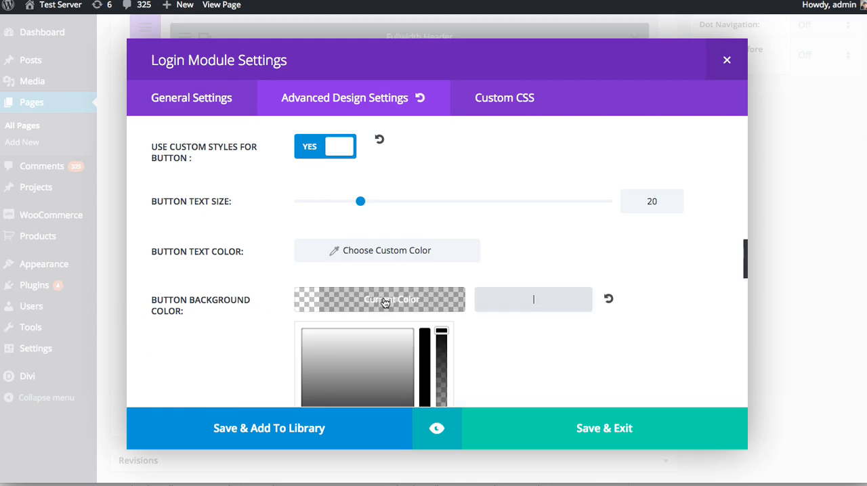
left_click(392, 299)
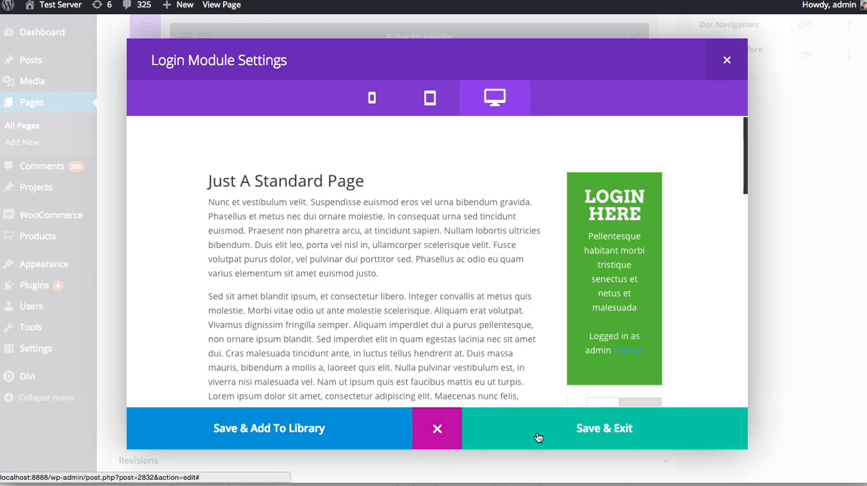
- Save & Exit the Login module settings back to the page layout
left_click(604, 428)
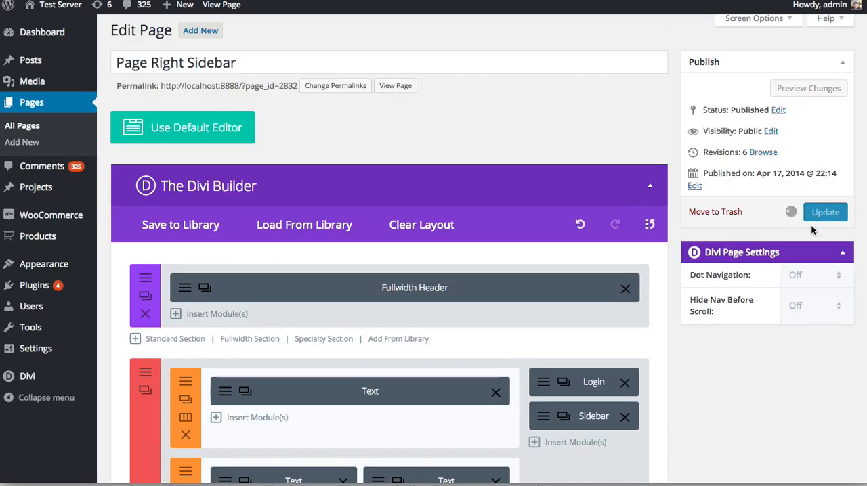
- Update the page to publish the restyled Login module to the site
left_click(396, 86)
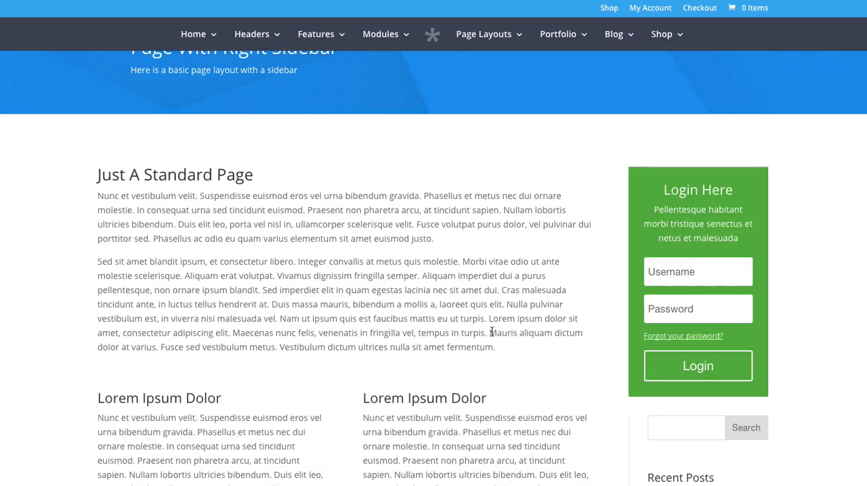
mouse_move(474, 160)
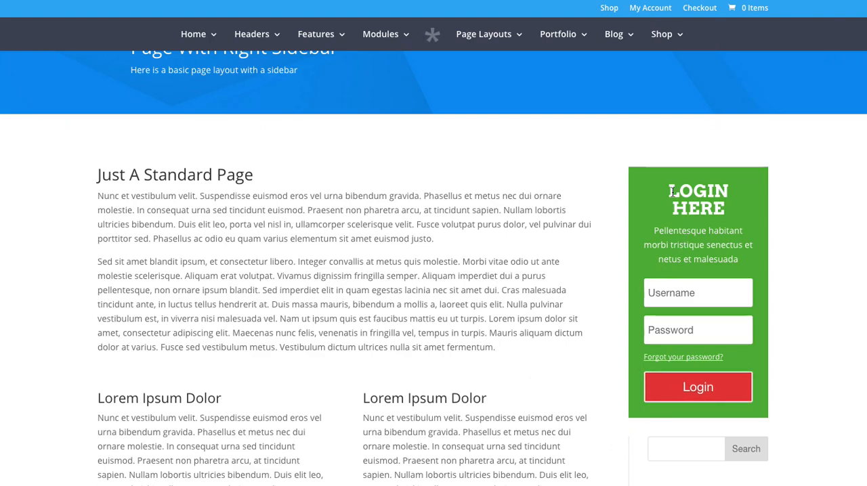
mouse_move(783, 210)
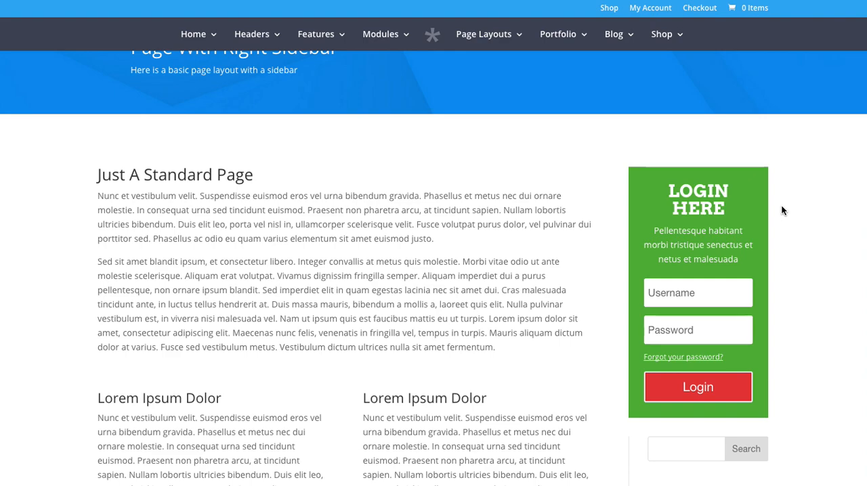
mouse_move(733, 208)
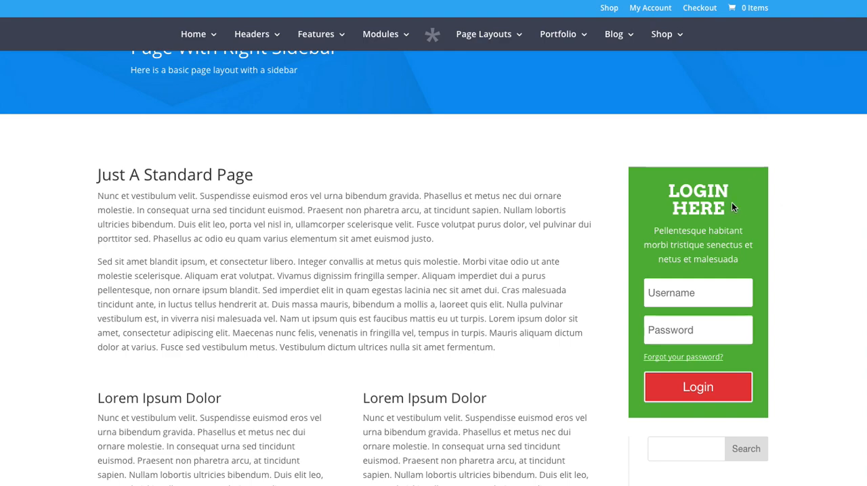
mouse_move(577, 197)
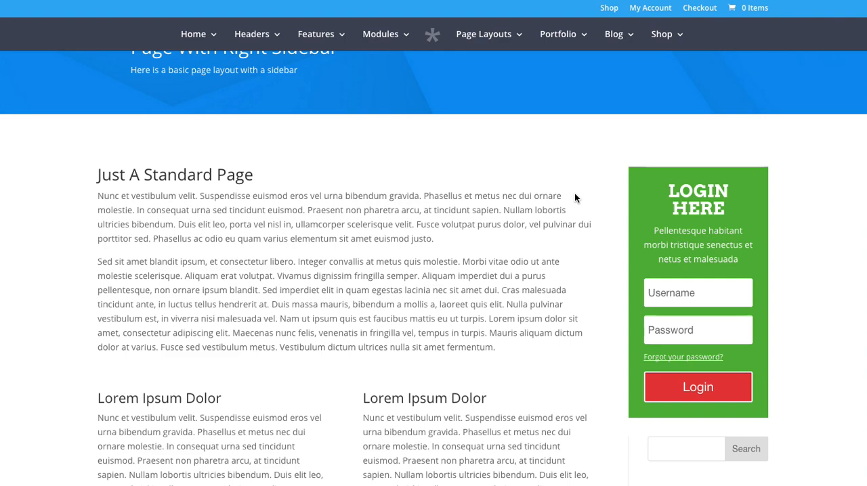